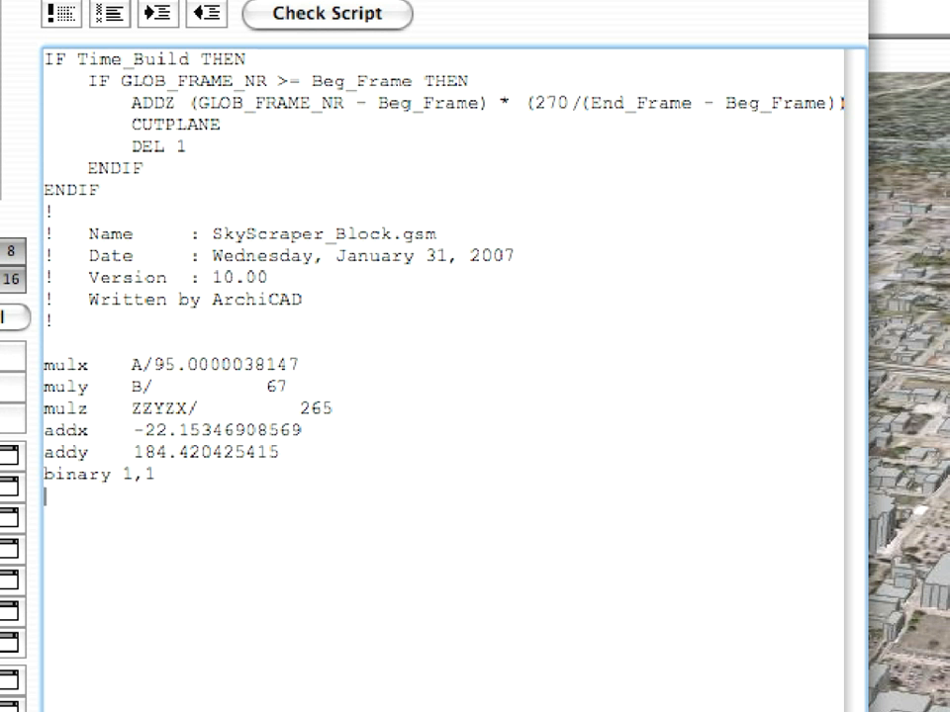
- Consult the AC 12 GDL Reference Guide from Help while editing the frame-count expression
double_click(147, 99)
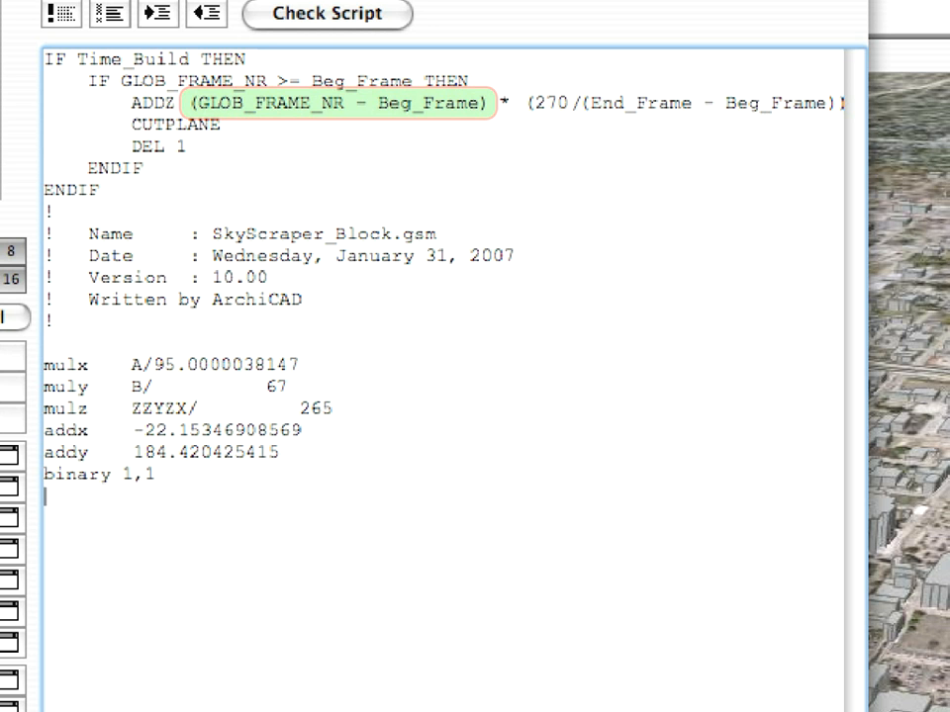
left_click(343, 15)
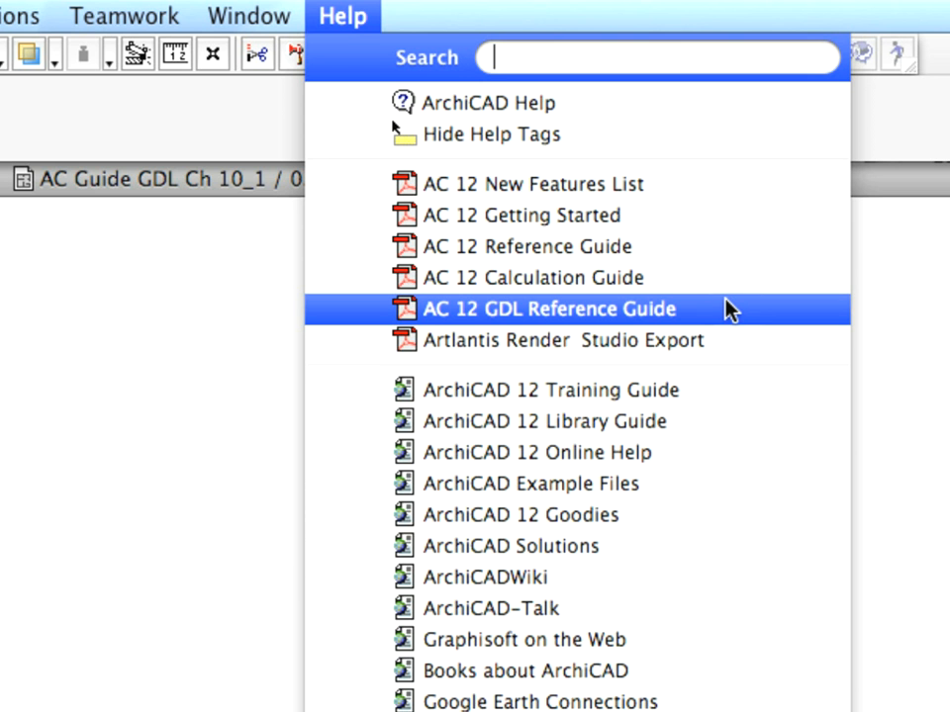
mouse_move(736, 314)
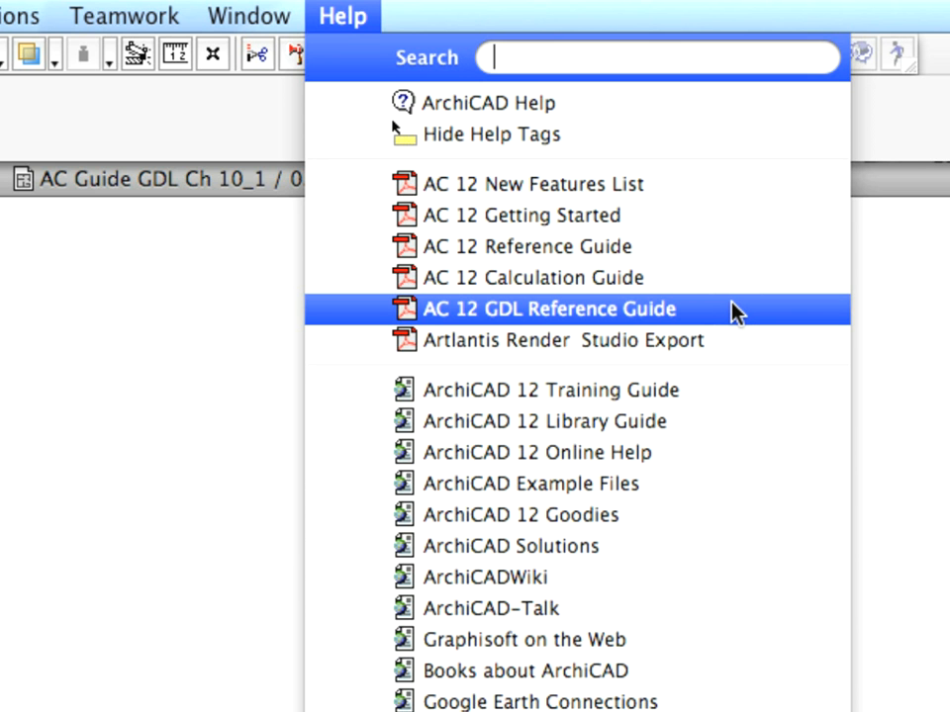
left_click(550, 309)
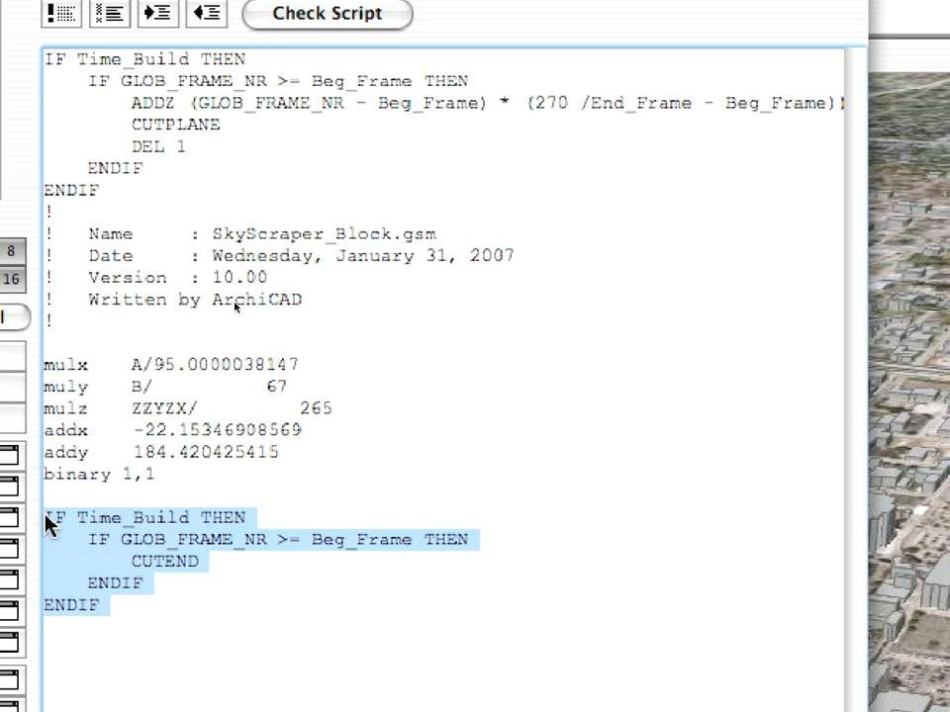
mouse_move(109, 431)
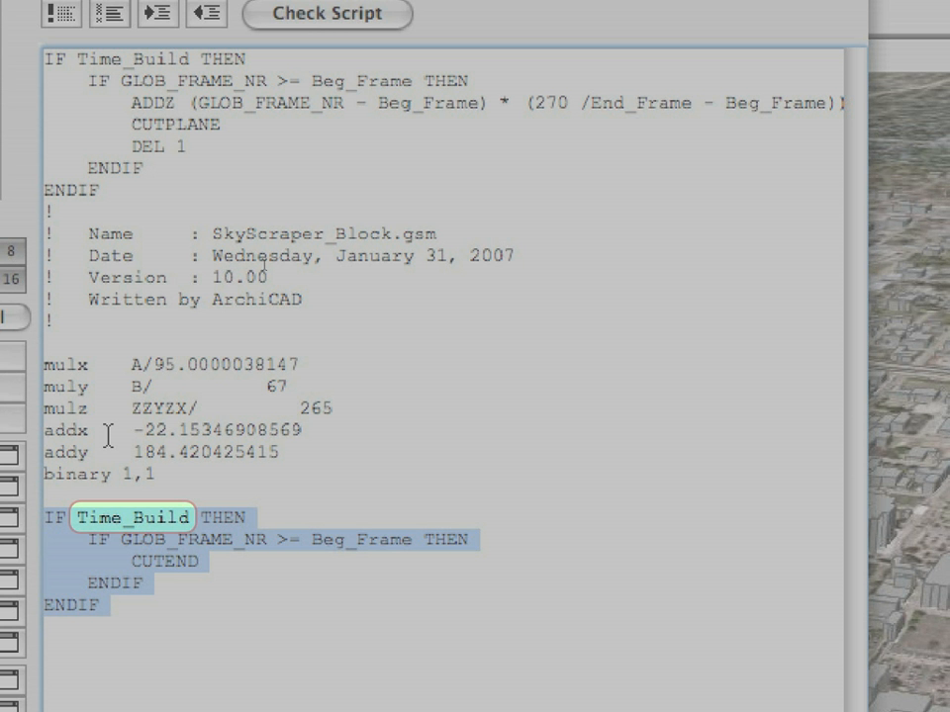
- Save the SkyScraper_Block object via File > Save with both time-build blocks
left_click(111, 18)
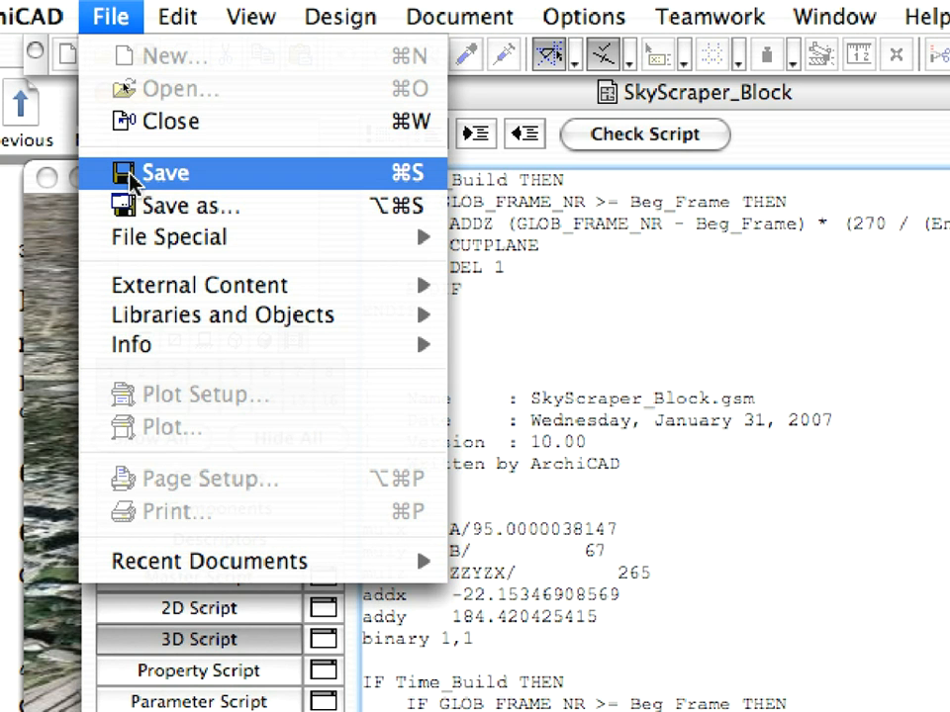
left_click(164, 174)
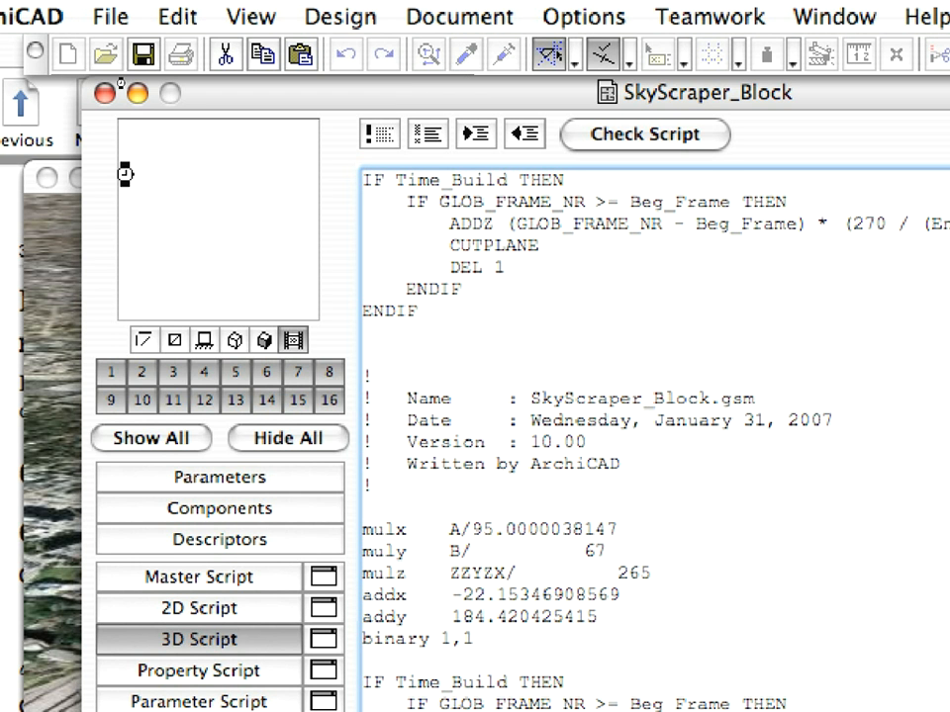